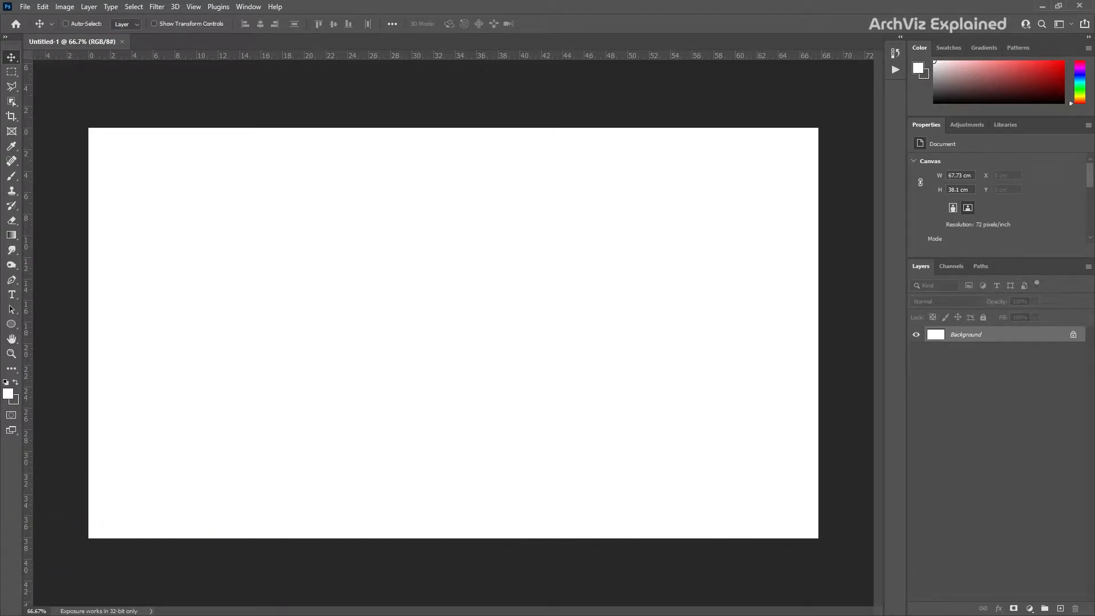
Step: Open the File menu to reach Scripts > Load Files into Stack
left_click(25, 6)
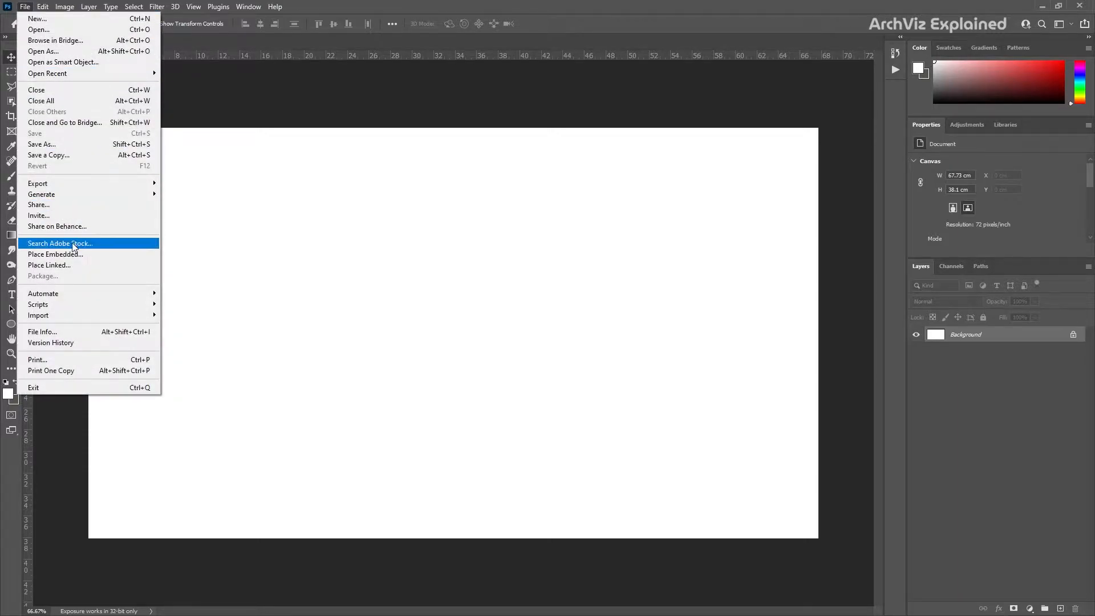
mouse_move(37, 304)
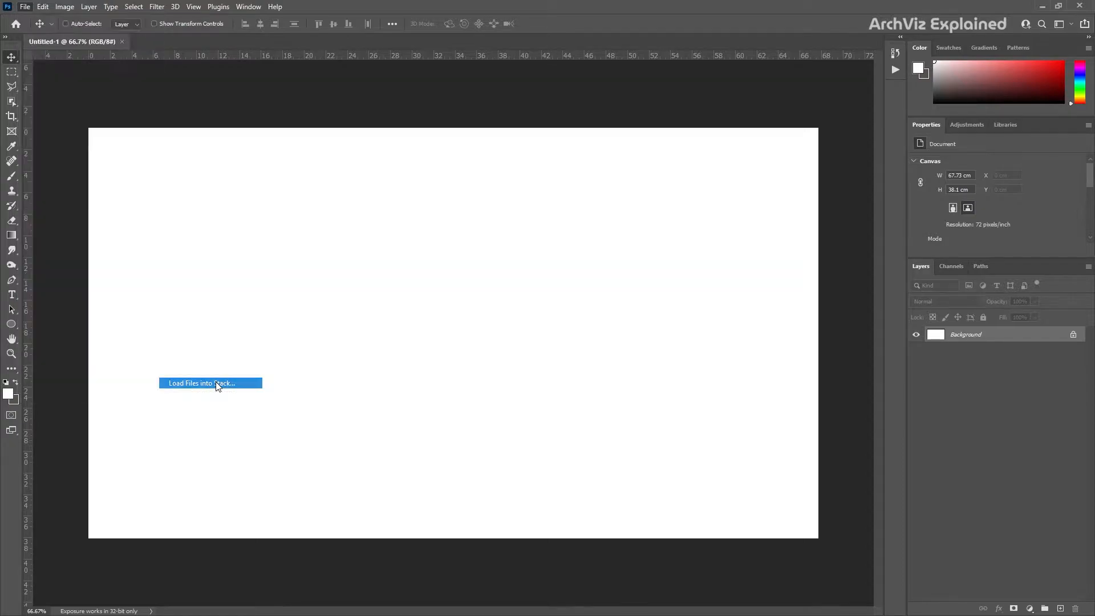
Step: Launch Load Files into Stack, centre the Load Layers dialog, and show the Use source choices
left_click(210, 383)
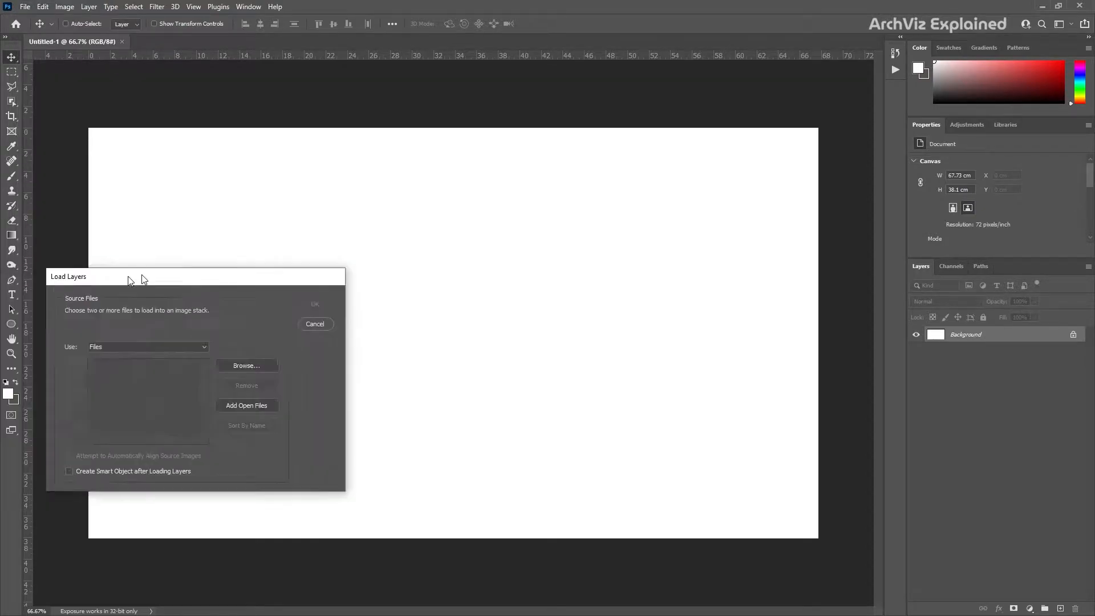
left_click_drag(130, 276, 369, 159)
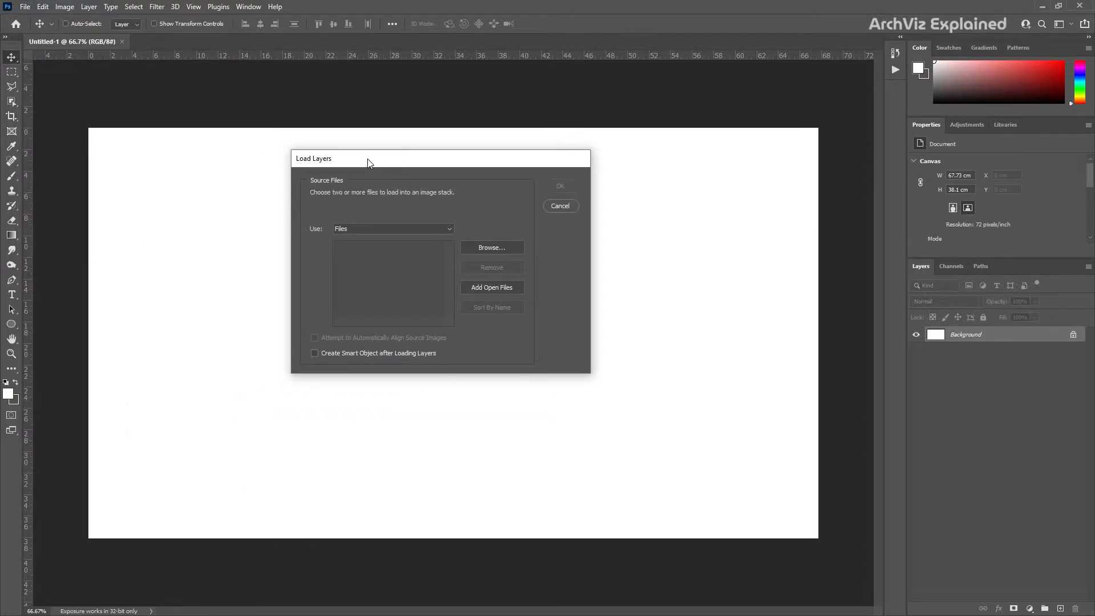
left_click(392, 228)
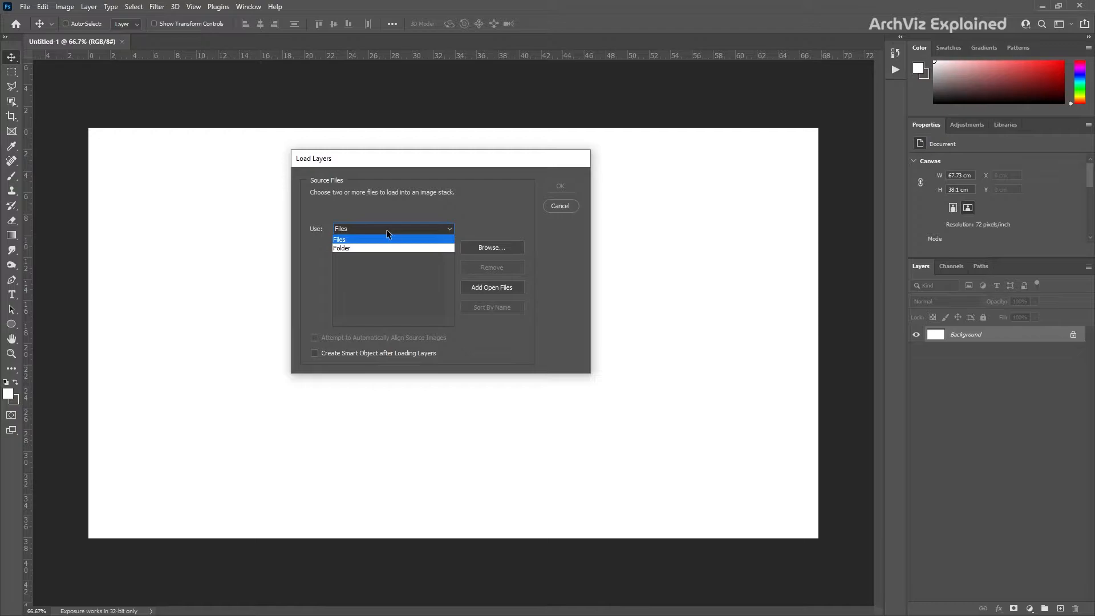
mouse_move(382, 243)
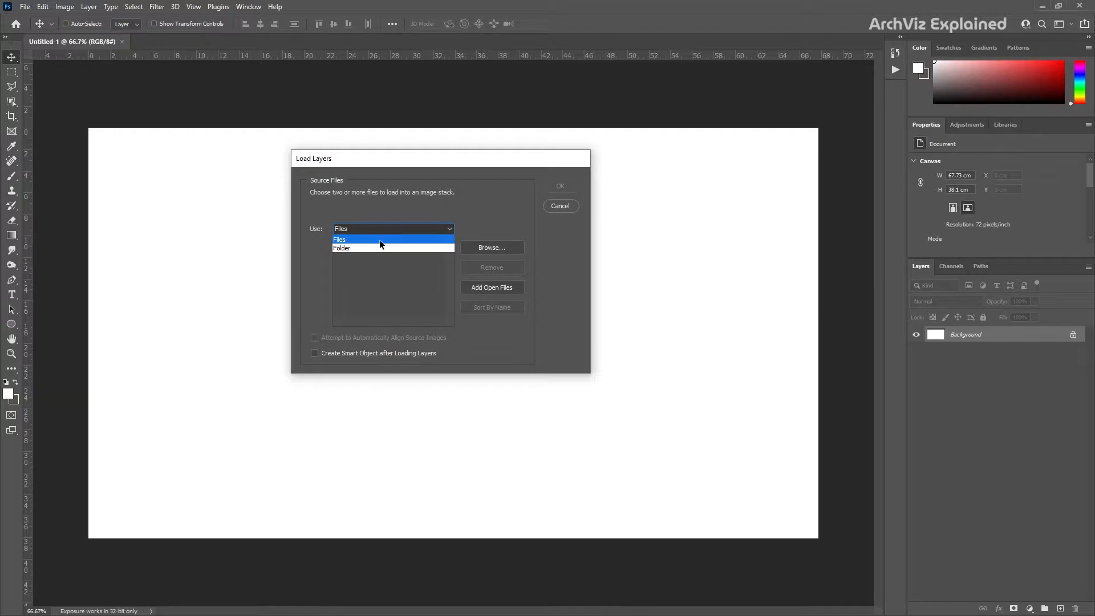
left_click(342, 248)
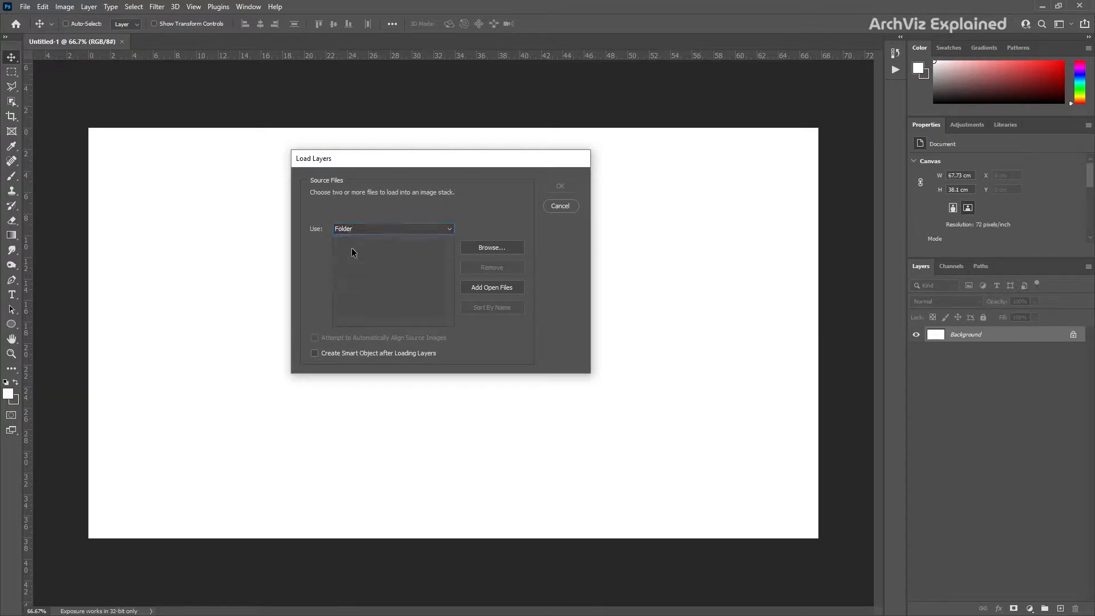
left_click(491, 247)
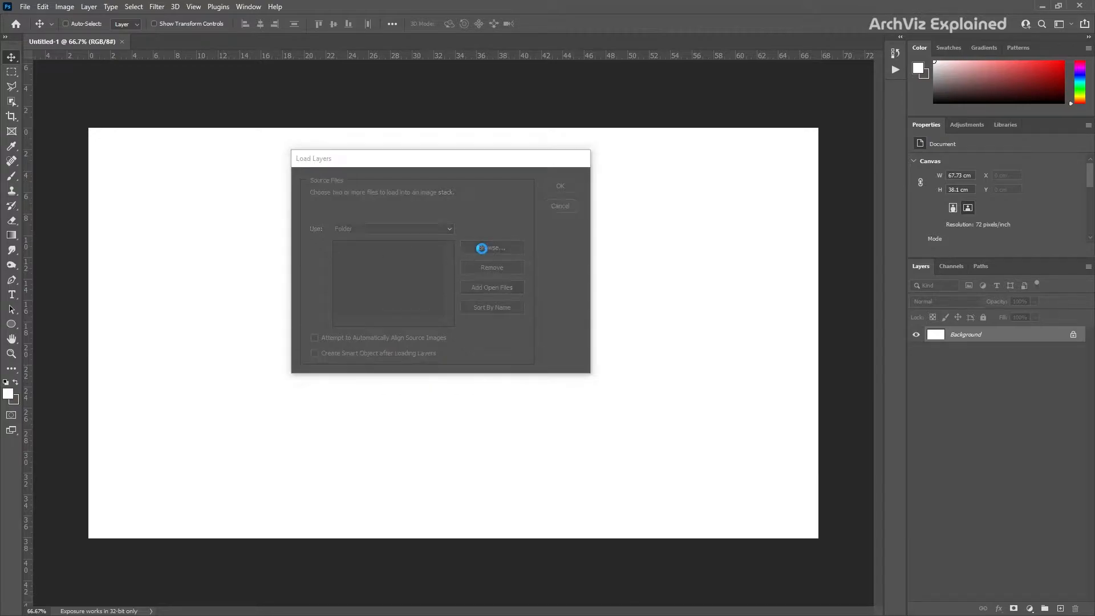
left_click(492, 248)
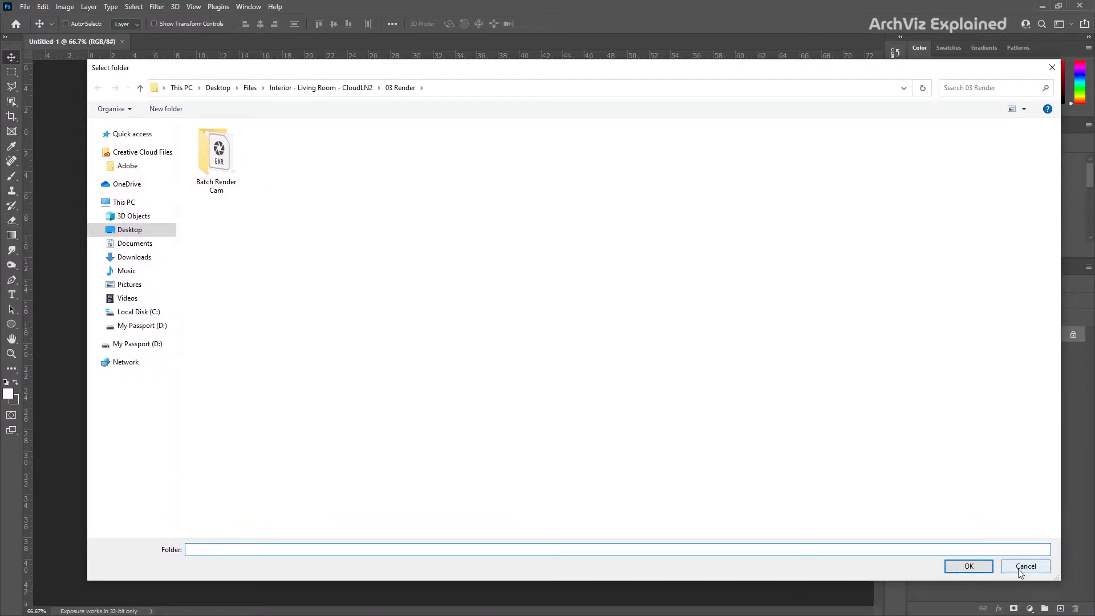
left_click(1025, 566)
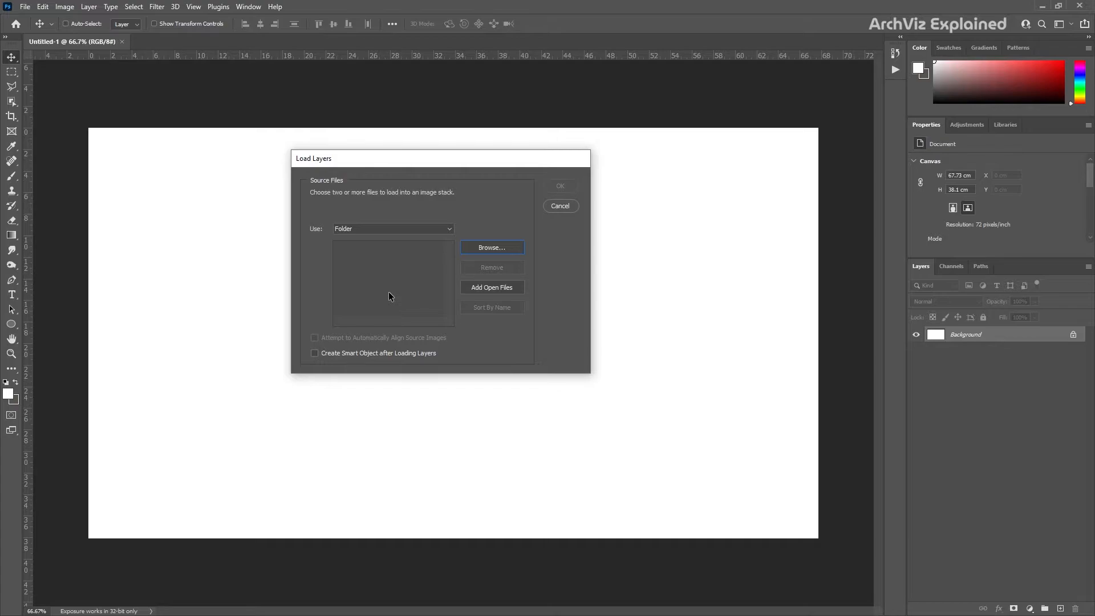
left_click(393, 228)
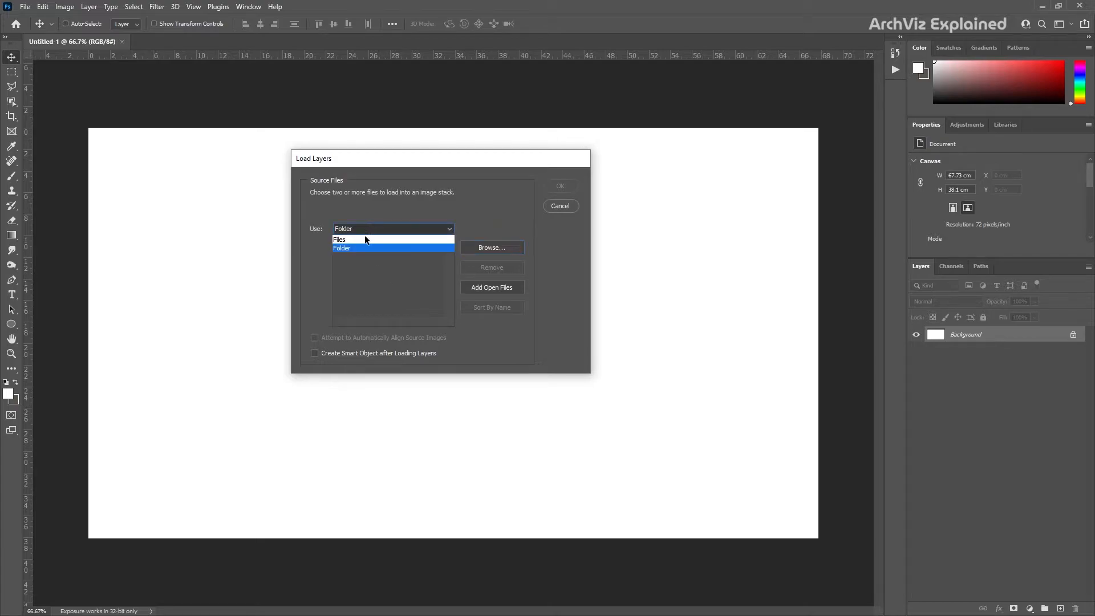
Step: Set Use to Files and add the CloudLN2 EXR render passes from 03 Render
left_click(340, 239)
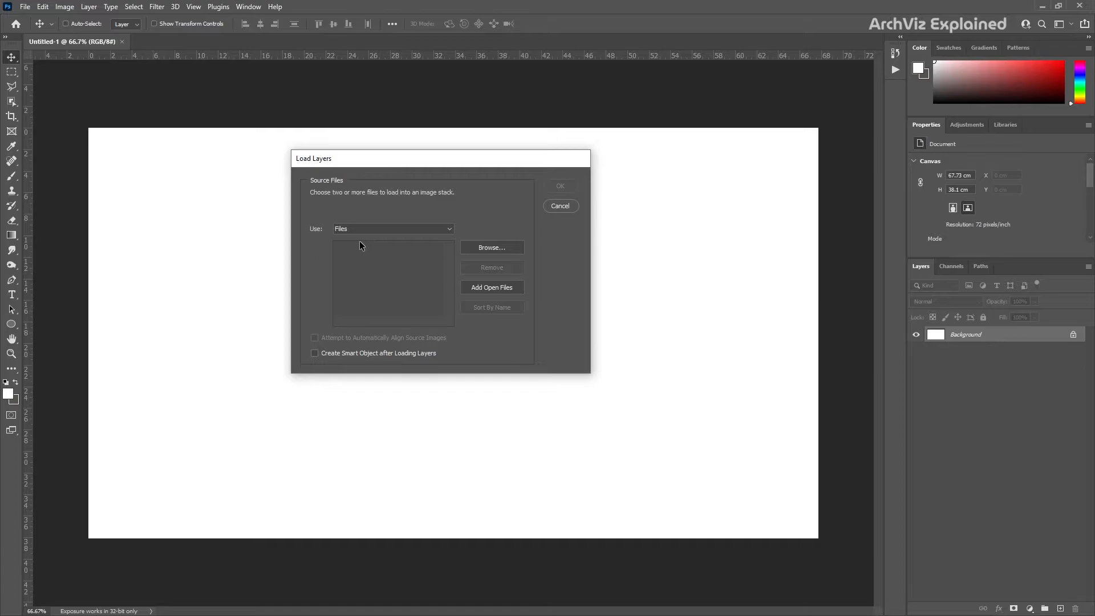
left_click(491, 247)
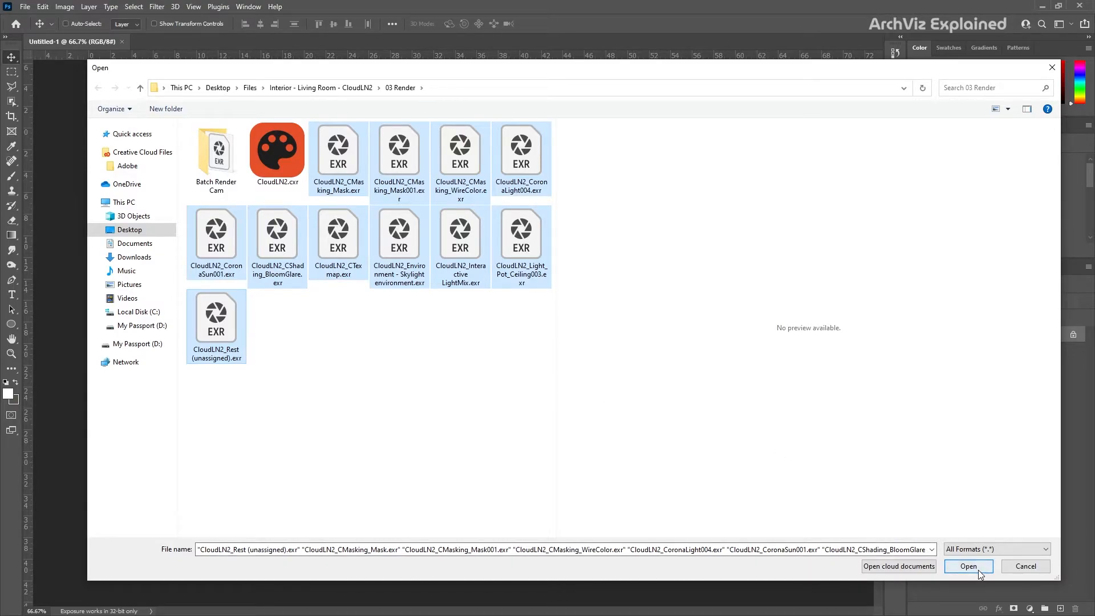
left_click(968, 566)
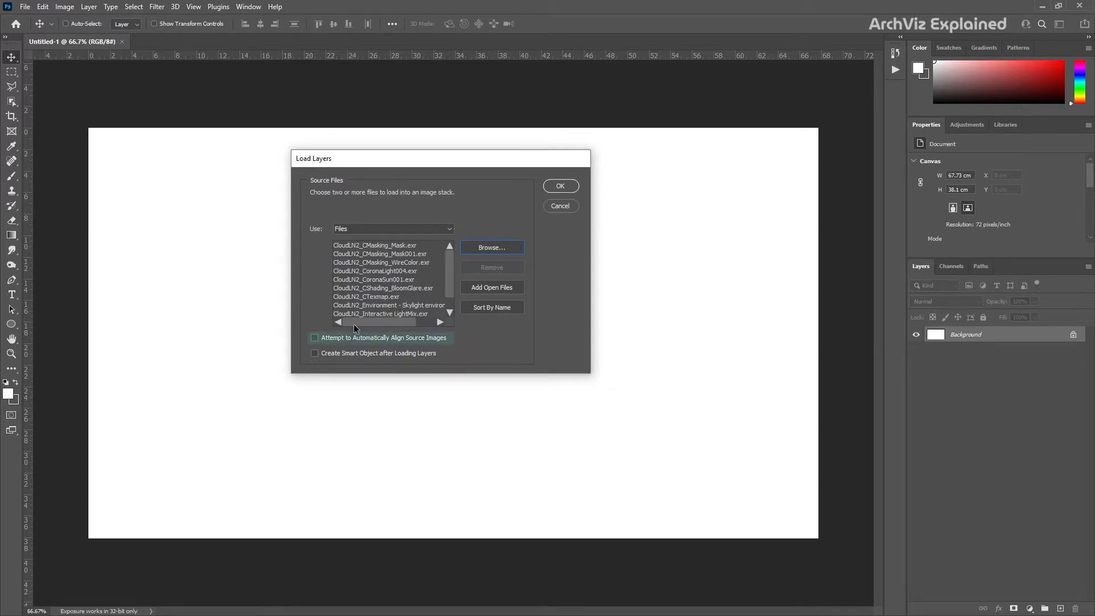
Step: Toggle Attempt to Automatically Align Source Images on then off, and start stacking the EXR passes
left_click(315, 337)
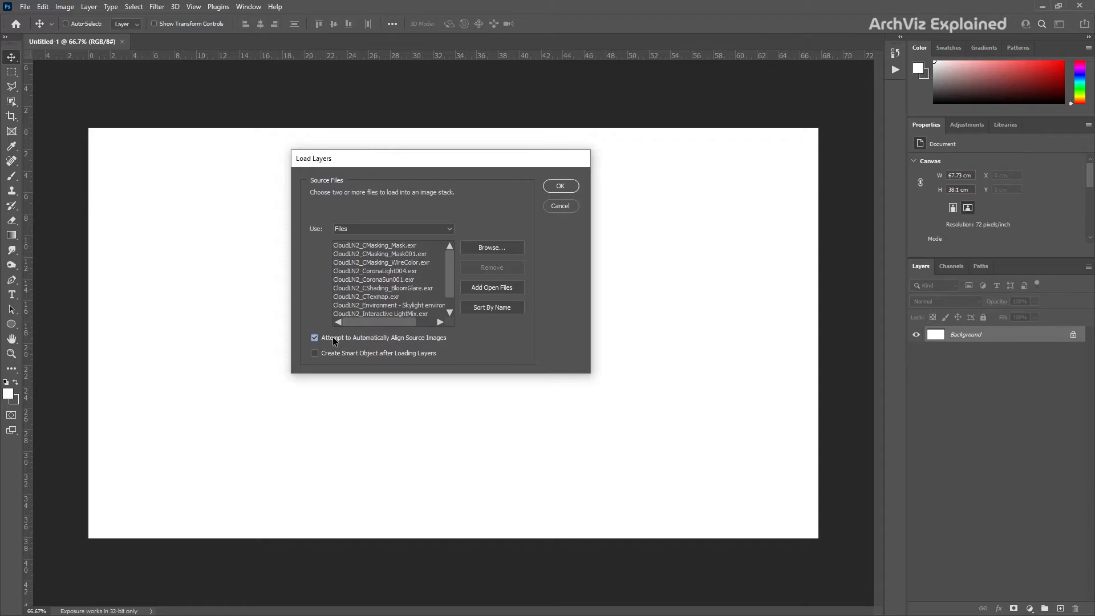
left_click(315, 337)
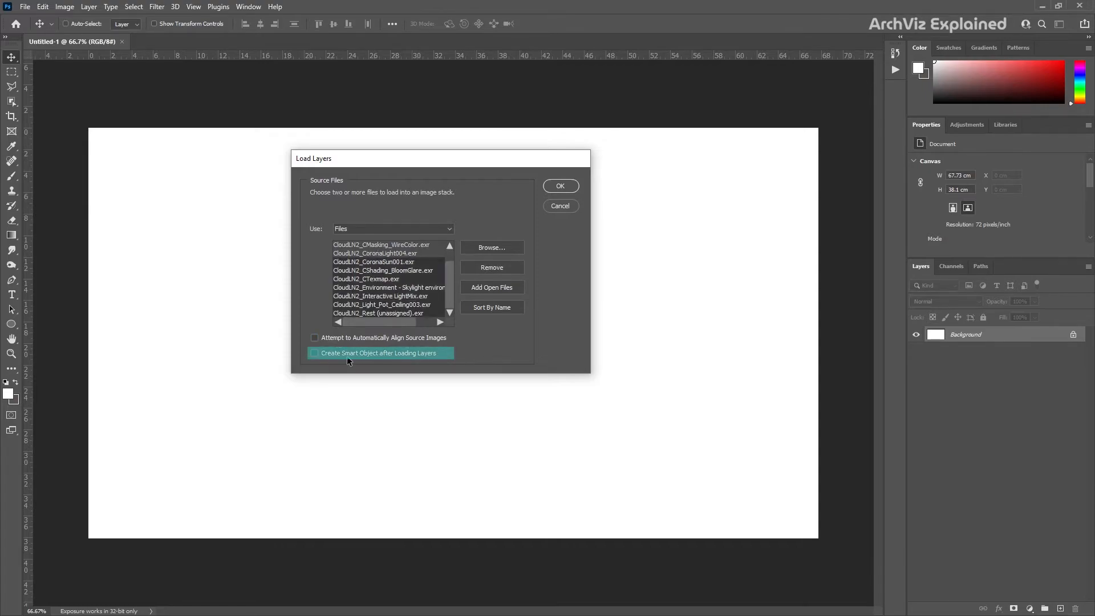
left_click(559, 185)
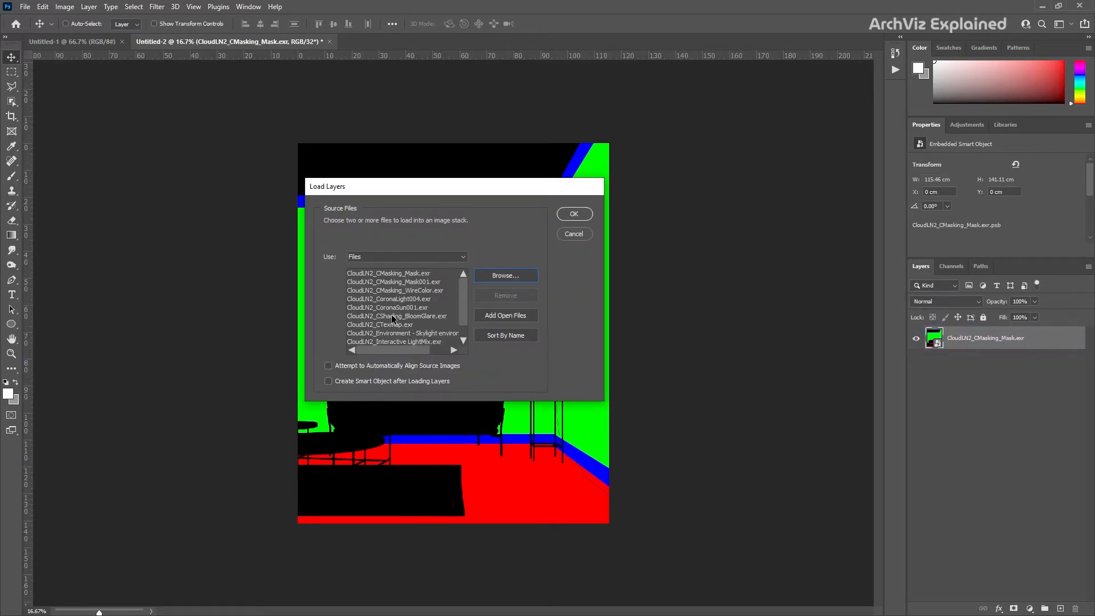
Step: Remove CoronaLight004 and CoronaSun001 from the list and stack the remaining passes as layers
left_click(388, 303)
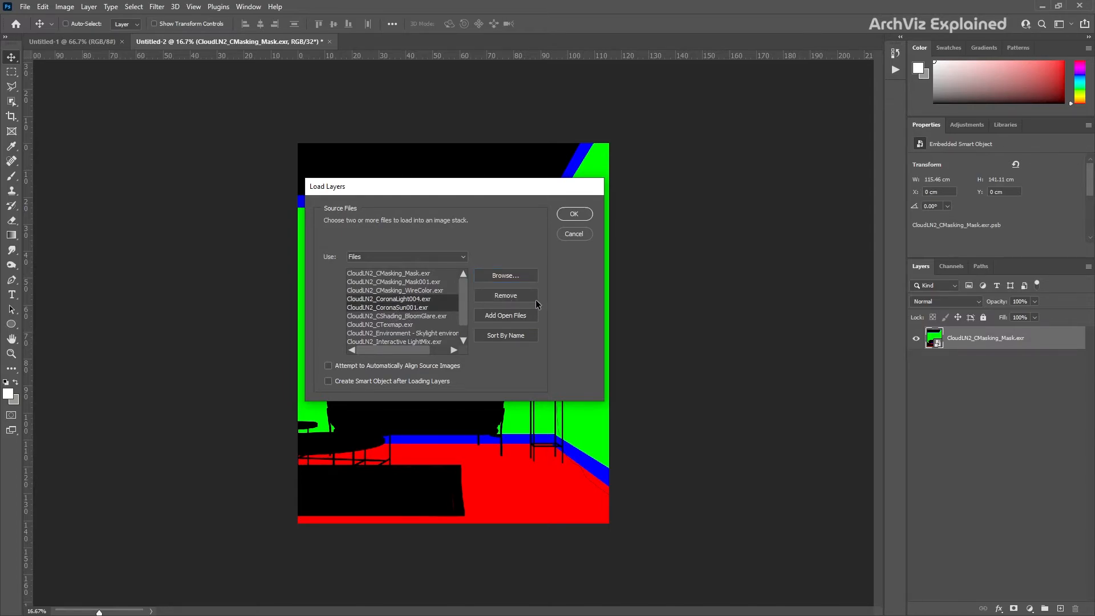
left_click(504, 294)
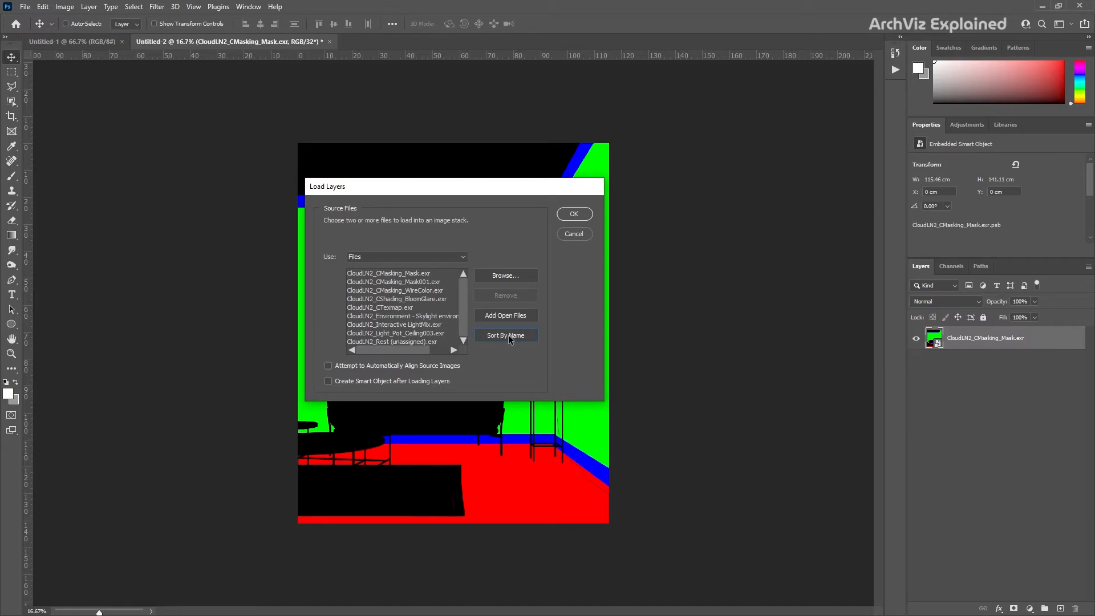
mouse_move(576, 222)
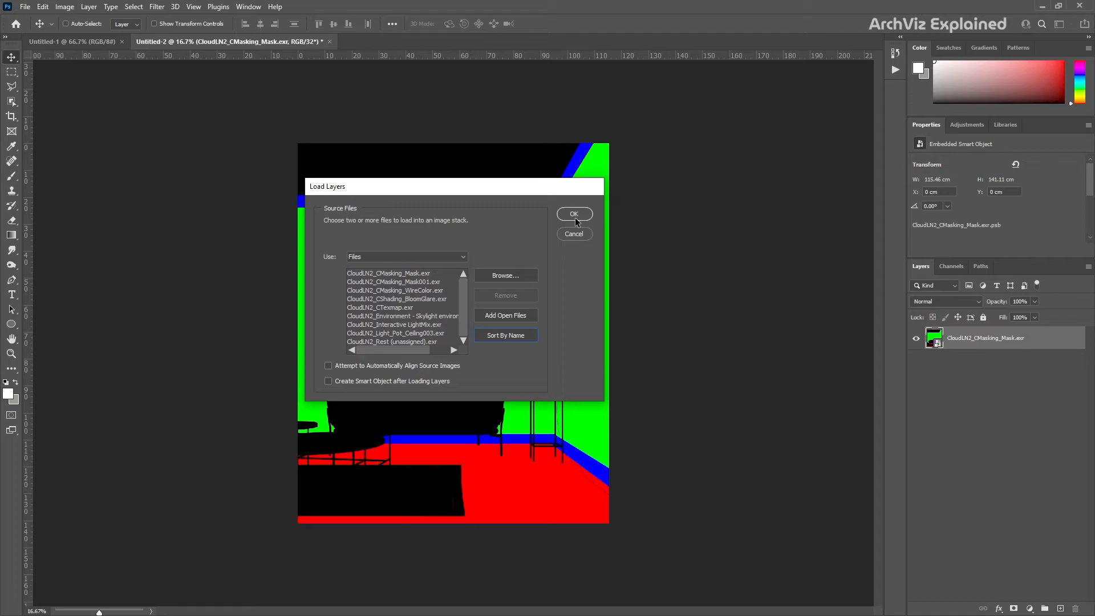
left_click(573, 214)
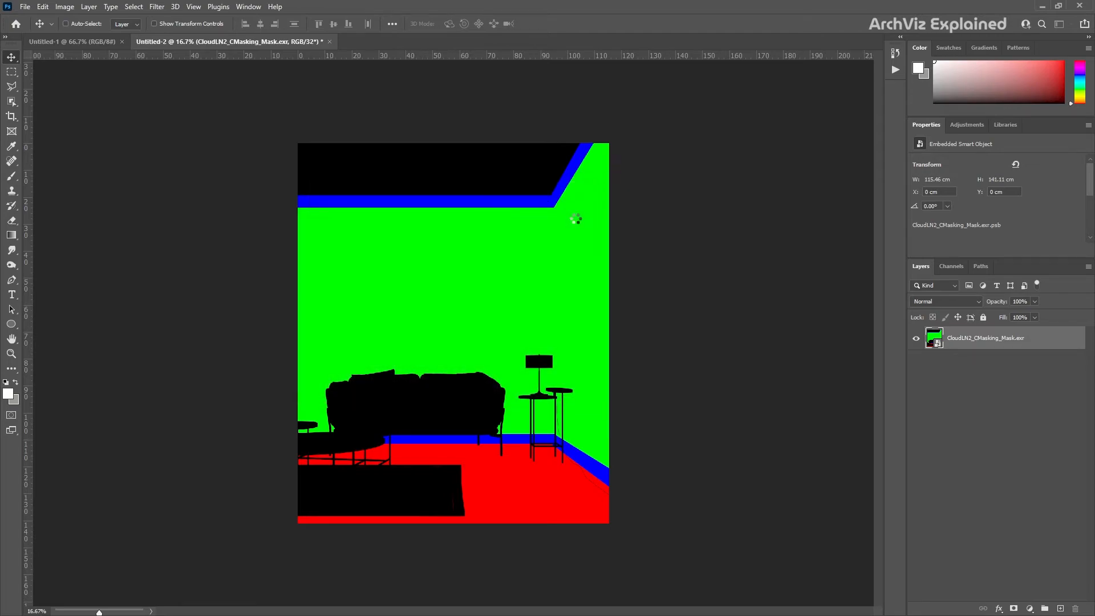
left_click(445, 41)
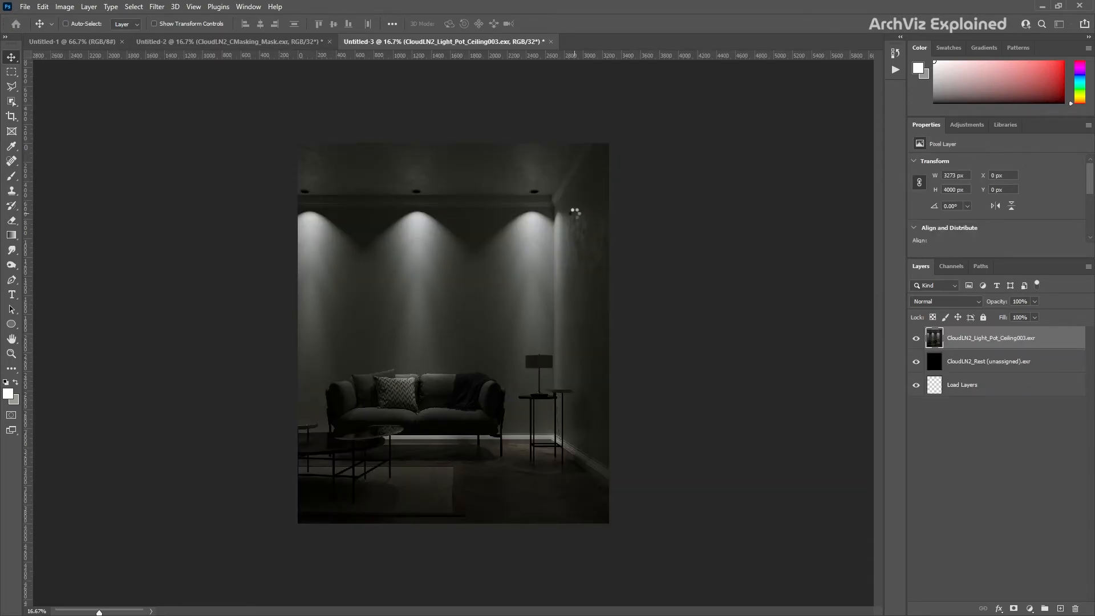